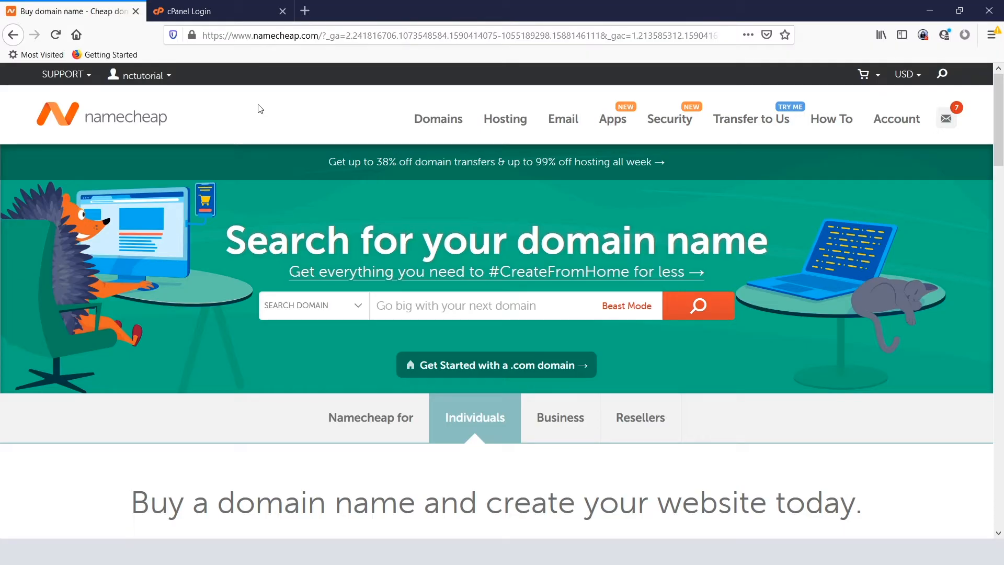
# Step: Log in to cPanel using the prefilled username and password
pyautogui.click(220, 11)
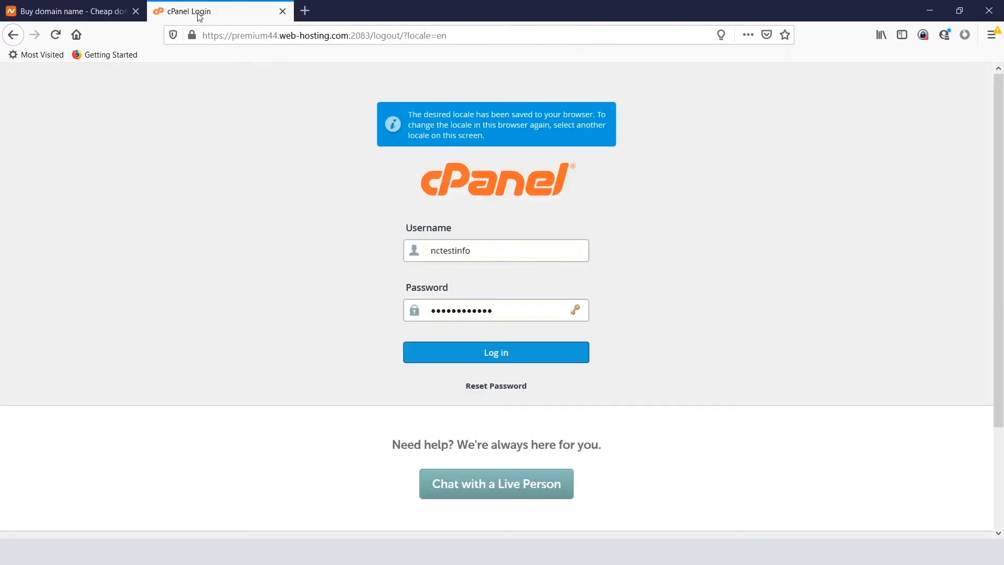
pyautogui.click(494, 353)
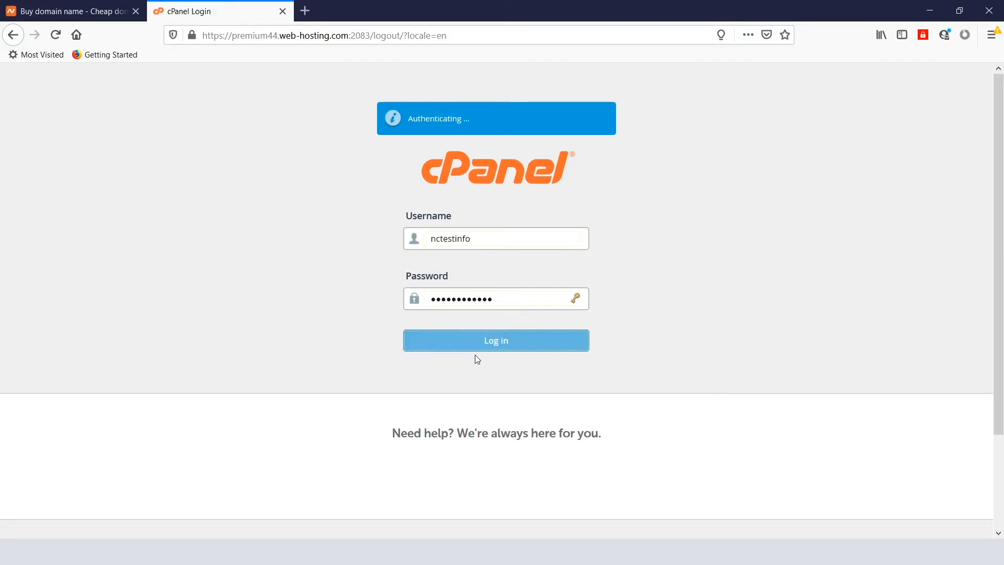
# Step: Search the cPanel functions for 'softac' and launch Softaculous Apps Installer
pyautogui.click(495, 340)
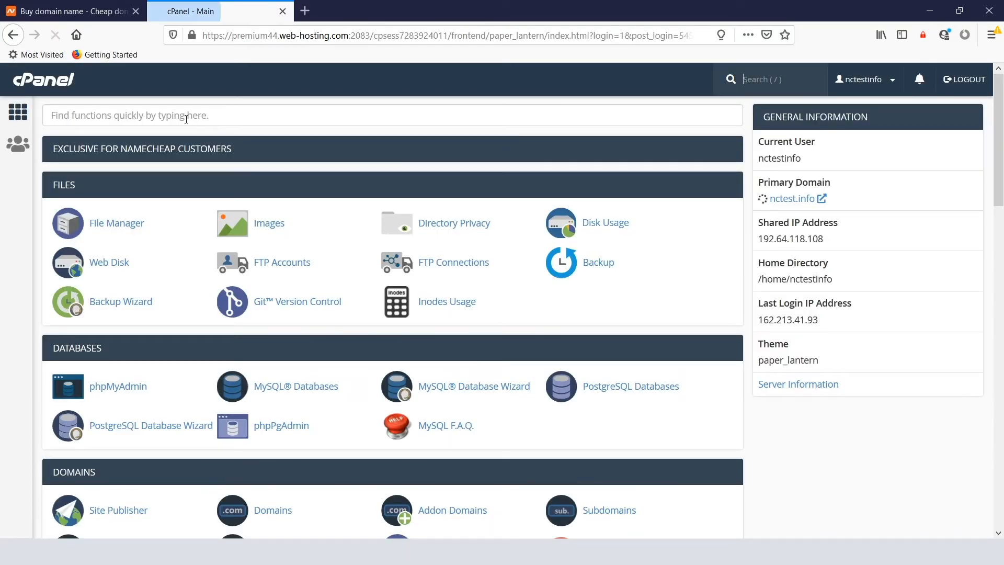
pyautogui.write('softaculous')
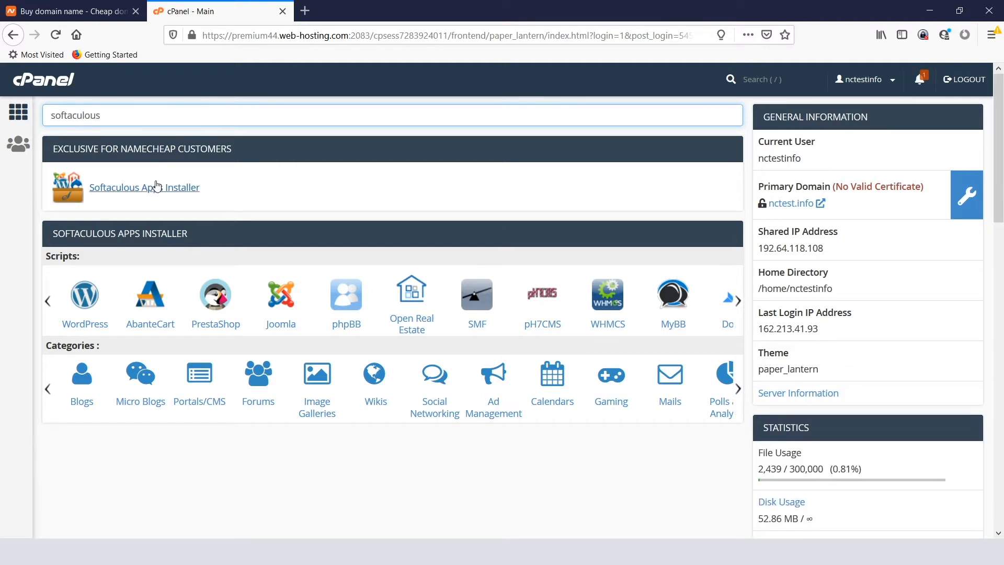
pyautogui.click(144, 187)
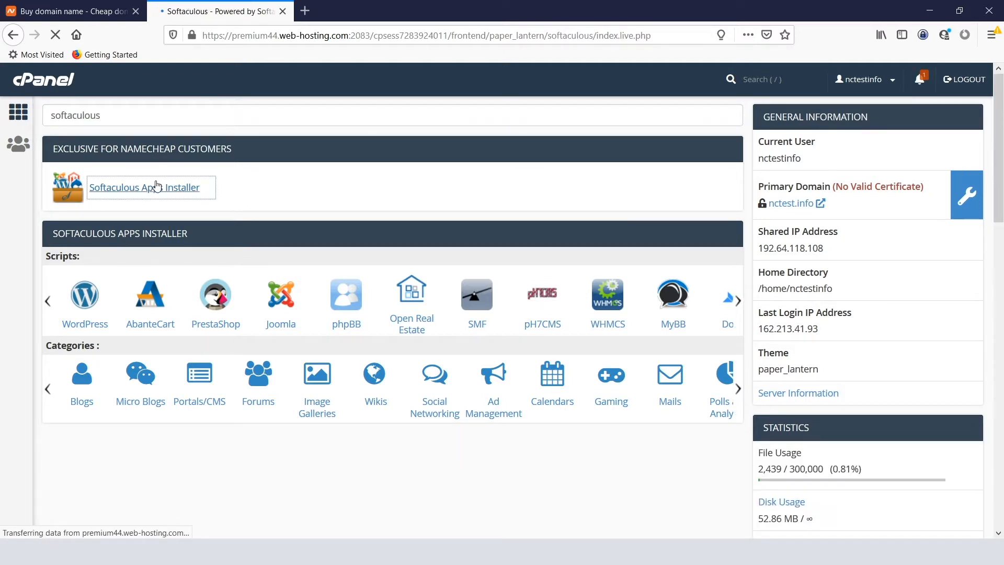
# Step: Begin a new WordPress install from the Top Scripts tile, loading its setup form
pyautogui.click(144, 187)
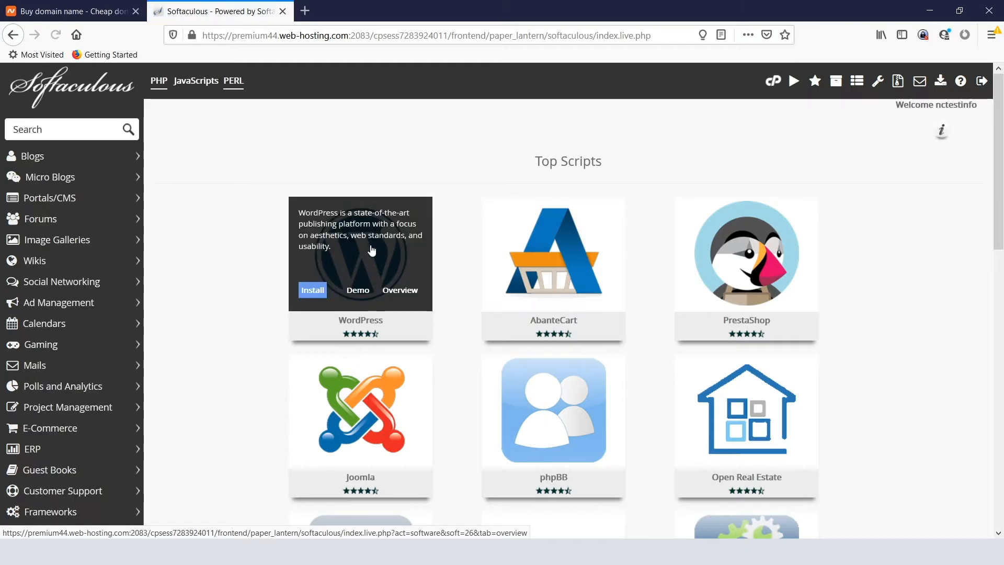
pyautogui.click(313, 290)
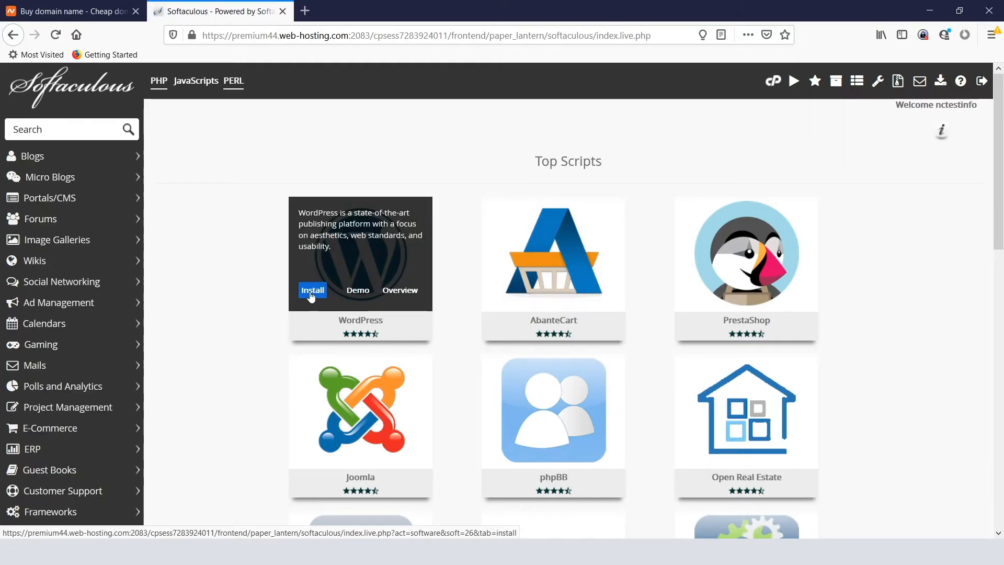
pyautogui.click(313, 290)
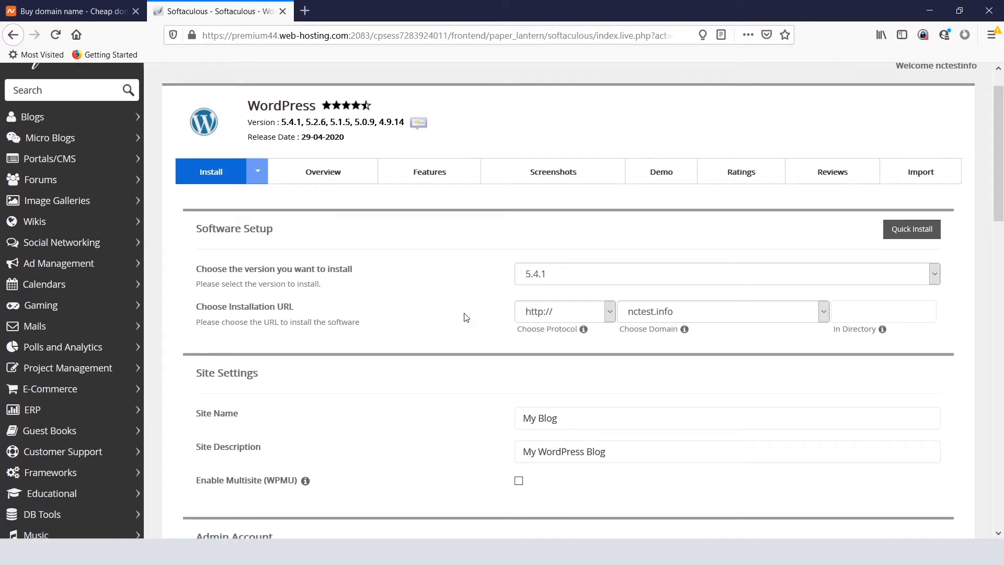
pyautogui.scroll(-3)
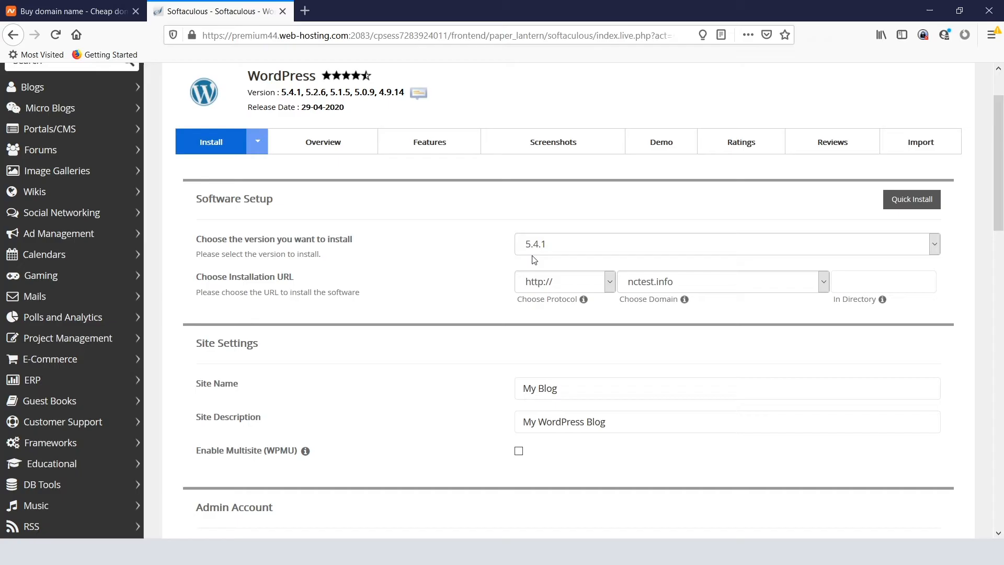
pyautogui.click(723, 244)
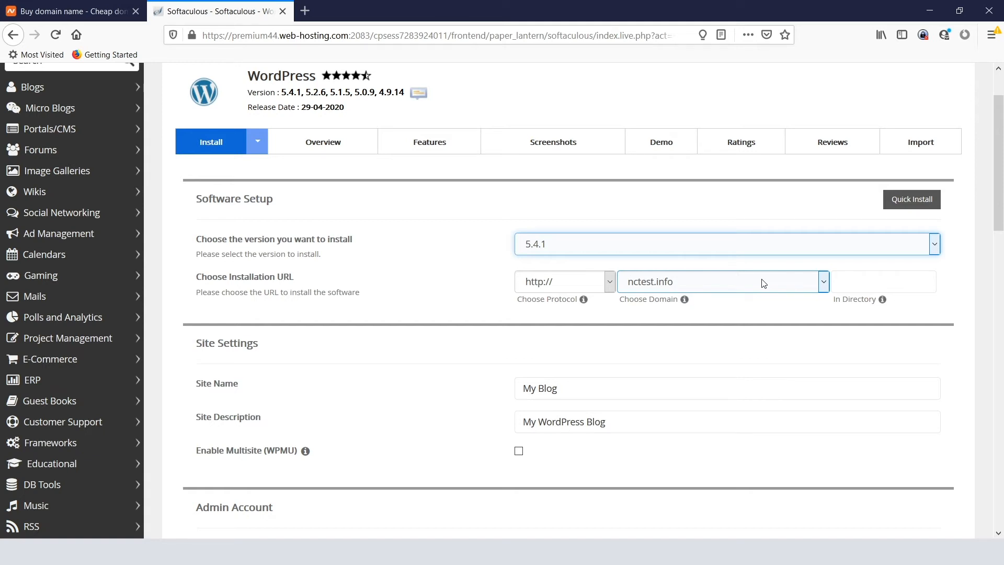
pyautogui.click(882, 281)
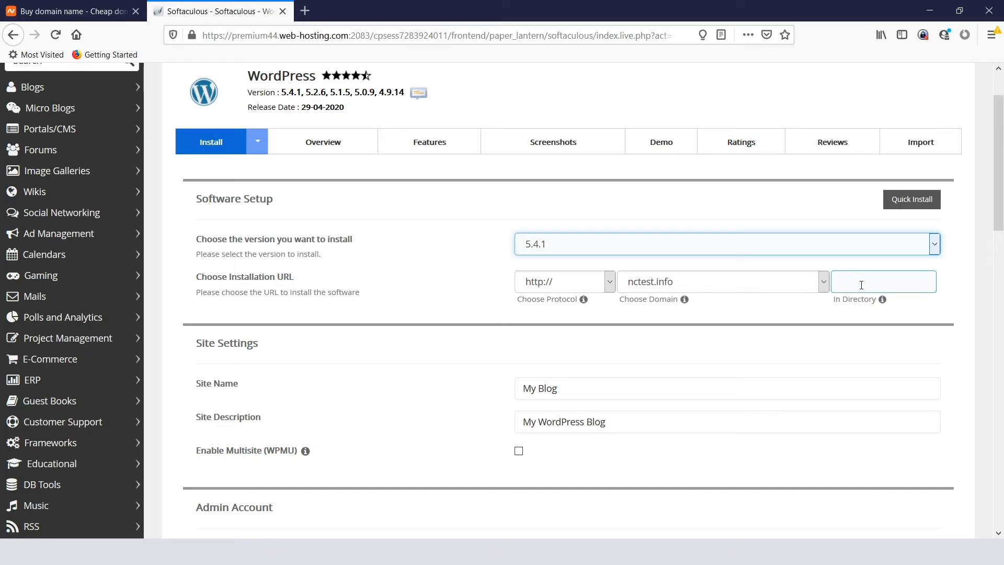
# Step: Scroll the WordPress install form down to the Admin Account section
pyautogui.scroll(-3)
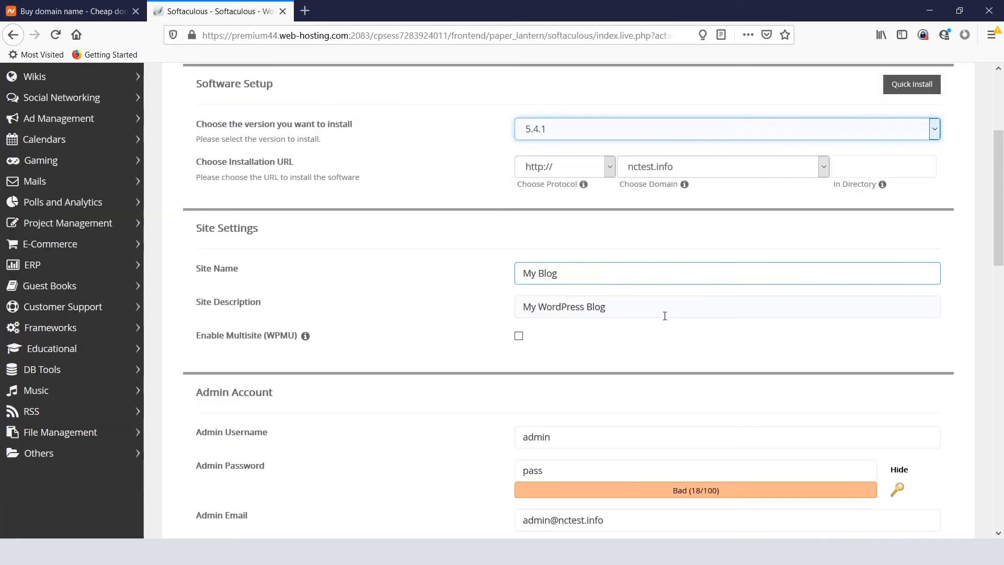
pyautogui.scroll(-3)
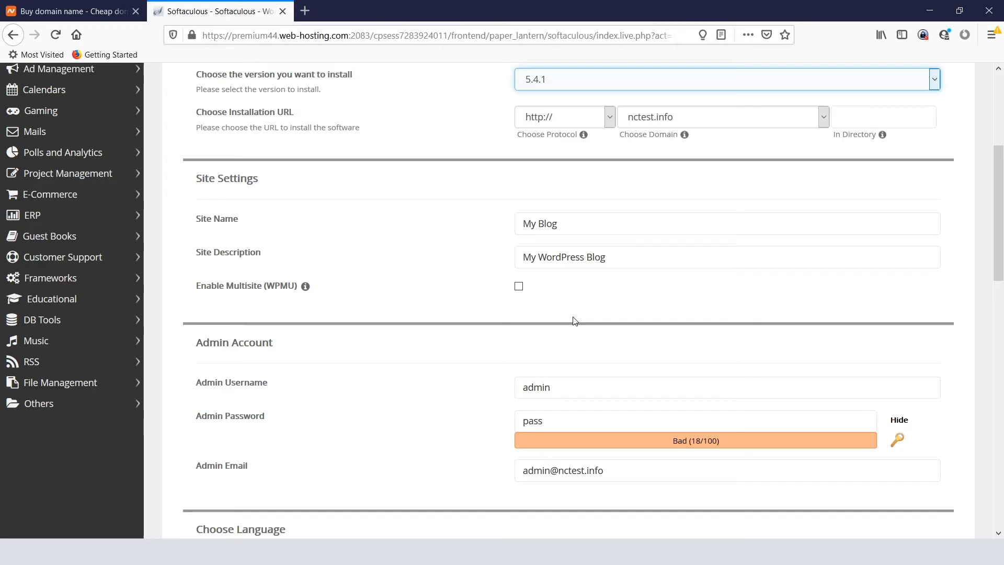
pyautogui.scroll(-3)
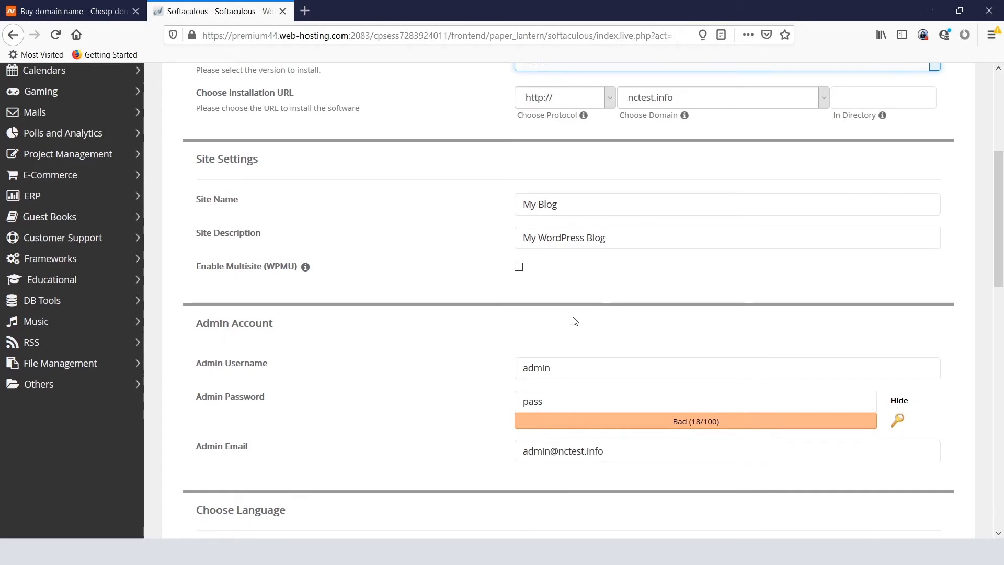
pyautogui.scroll(-3)
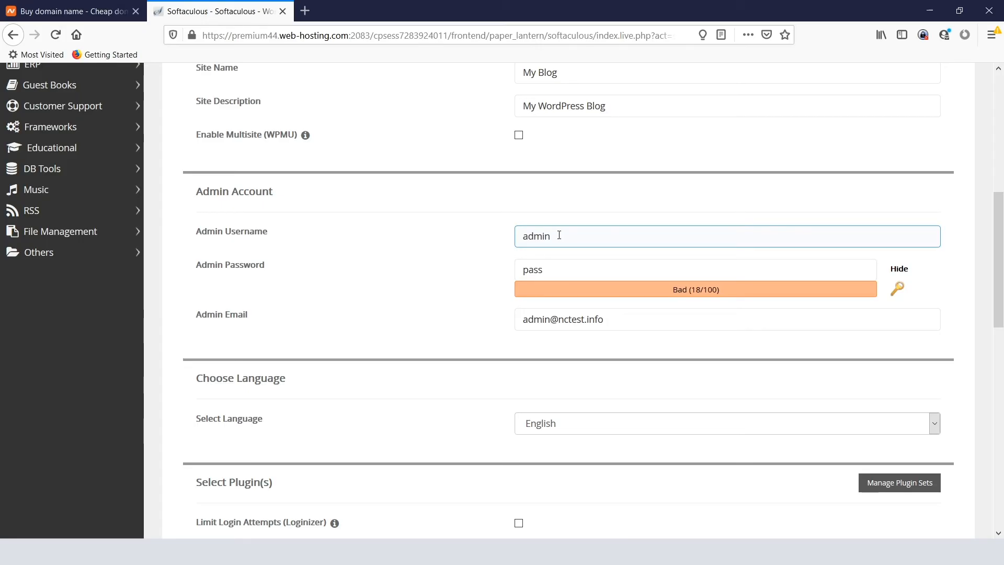
# Step: Set the admin username to 'nctest' with a strong password and launch the installation
pyautogui.press('Backspace')
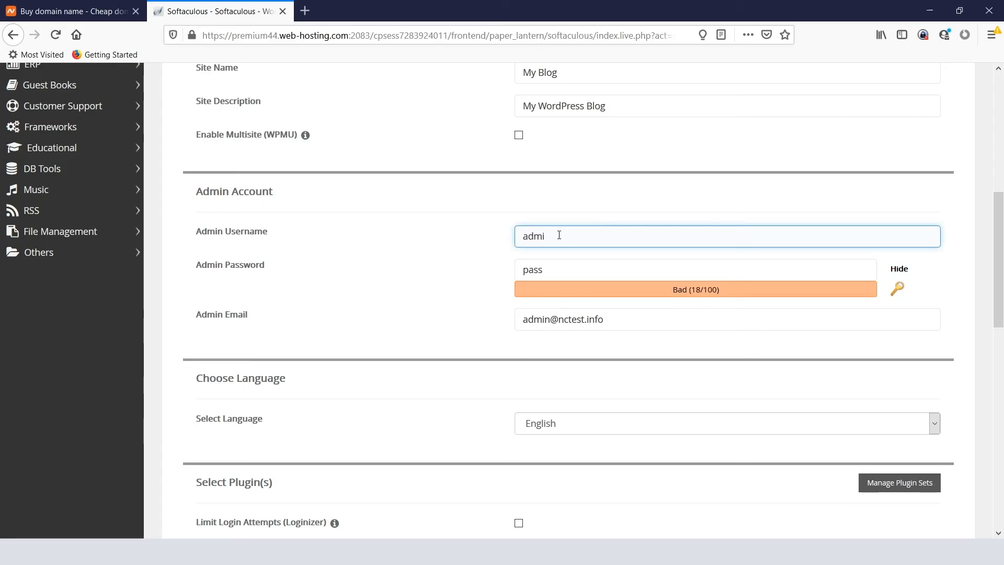
pyautogui.write('nctest')
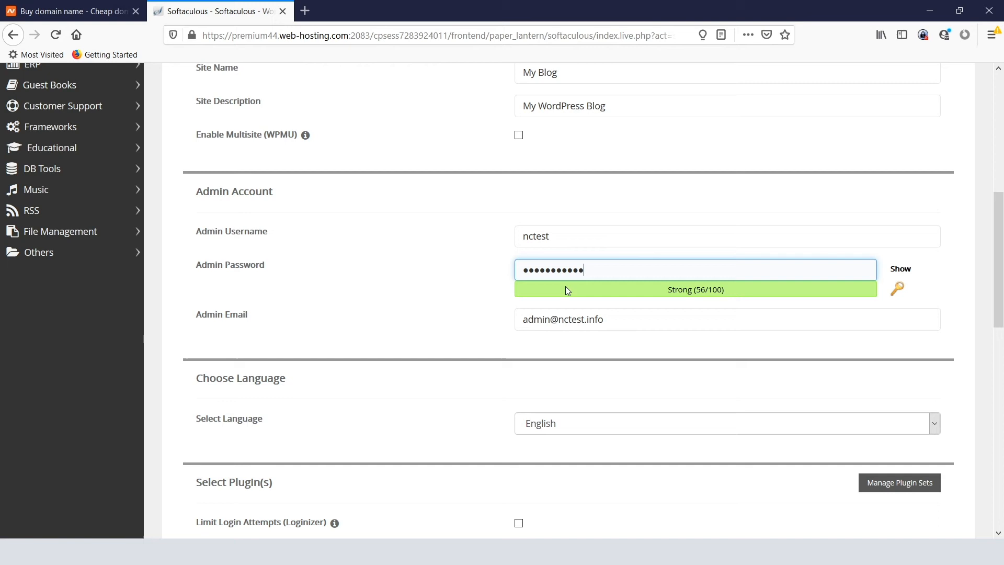
pyautogui.scroll(-3)
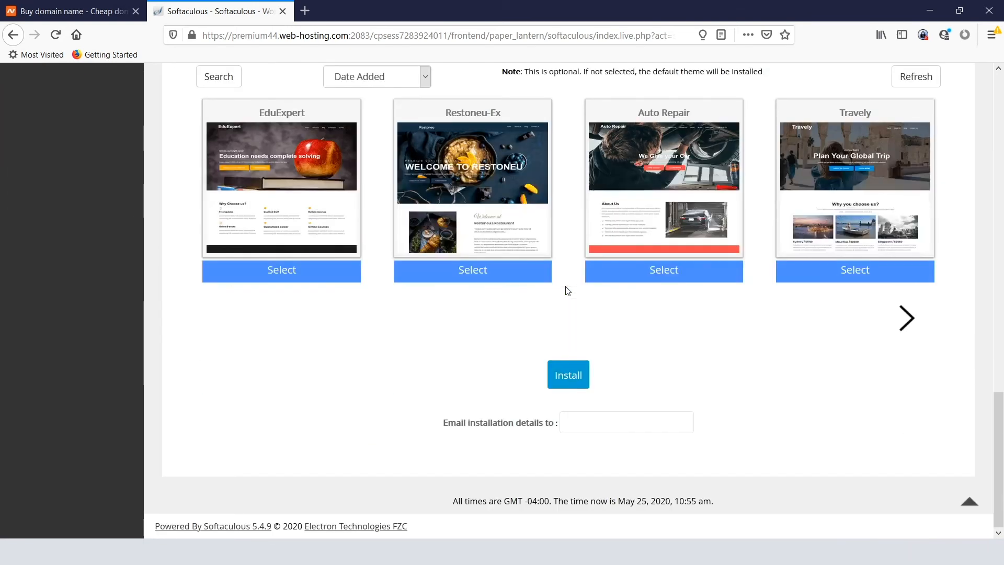
pyautogui.click(567, 374)
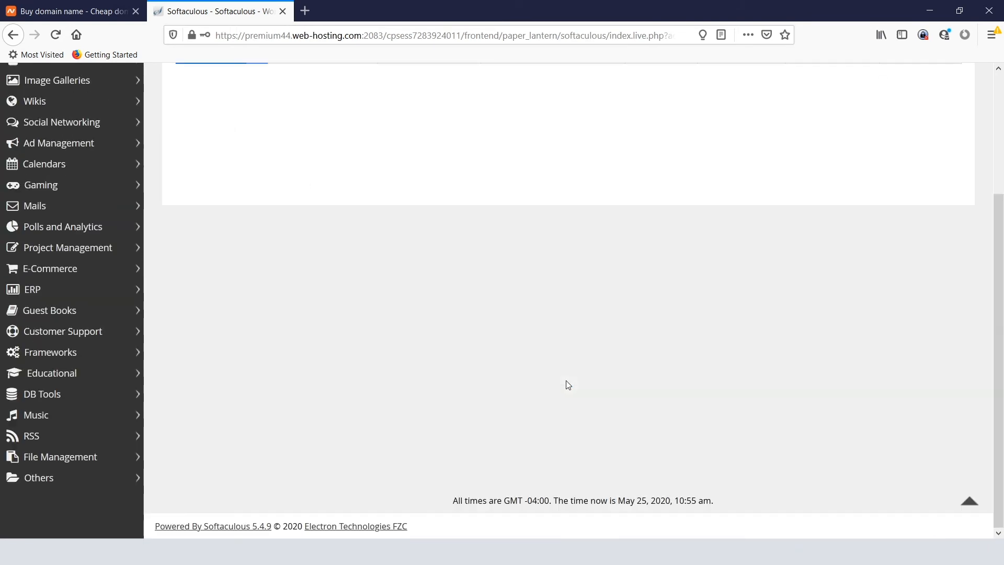